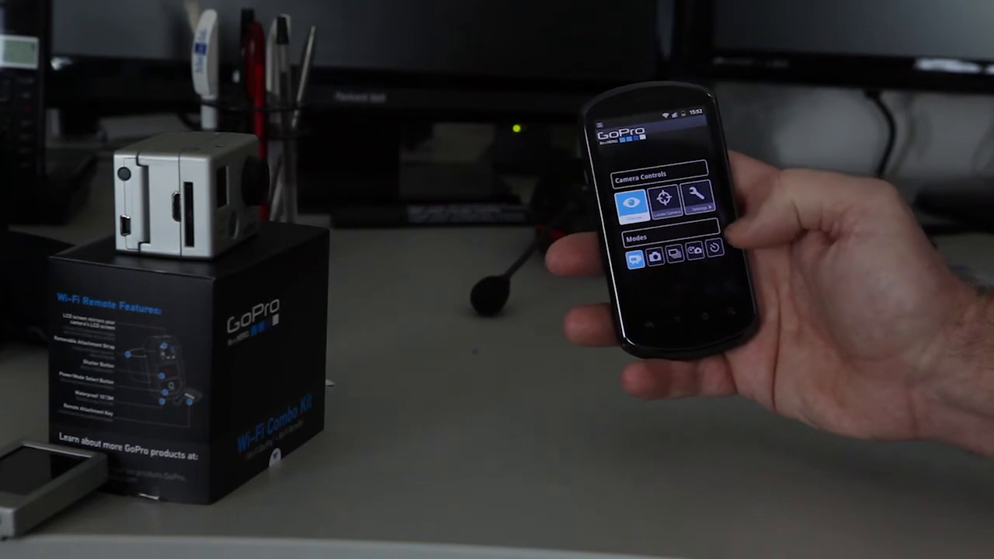
# - Bring up the camera and Wi-Fi BacPac settings list via the wrench icon under Camera Controls
pyautogui.click(695, 200)
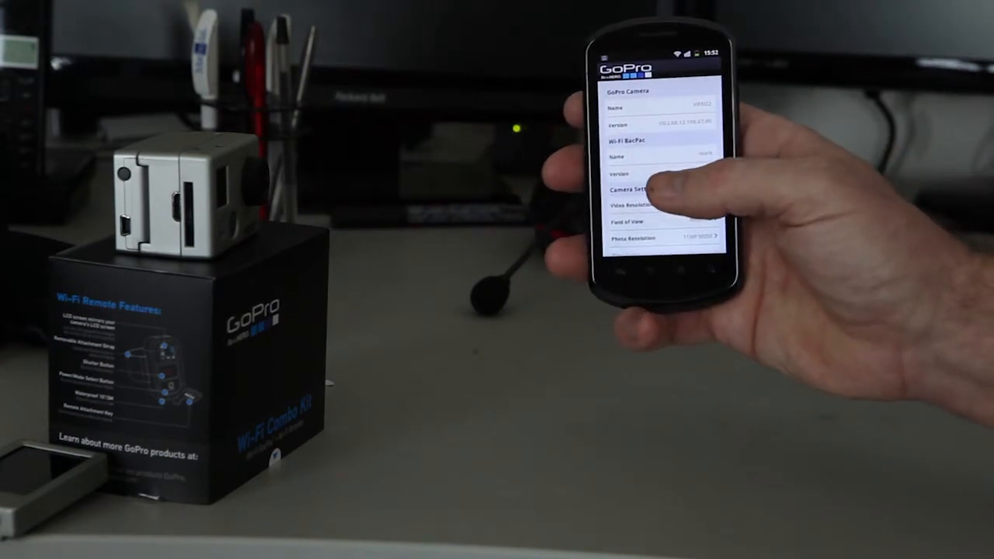
pyautogui.click(636, 189)
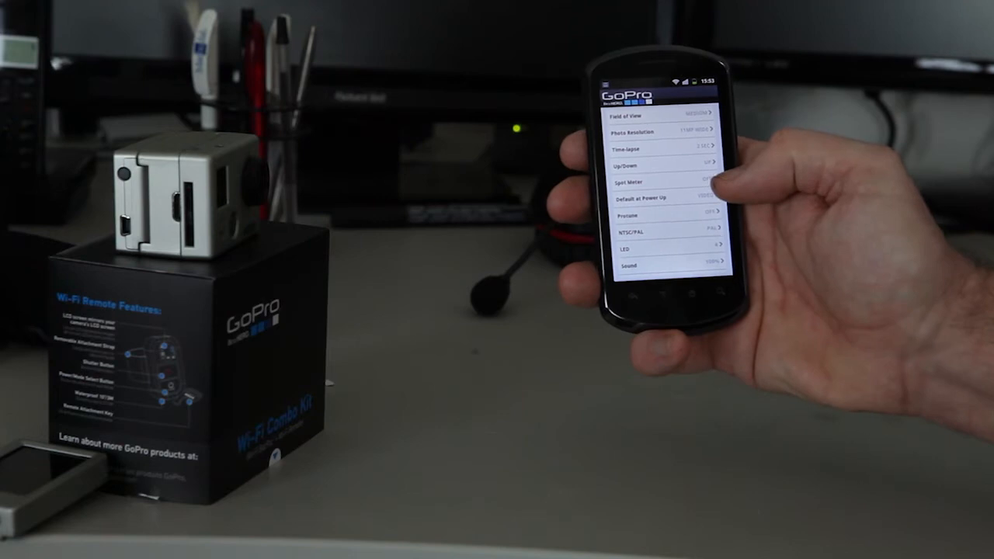
pyautogui.scroll(-3)
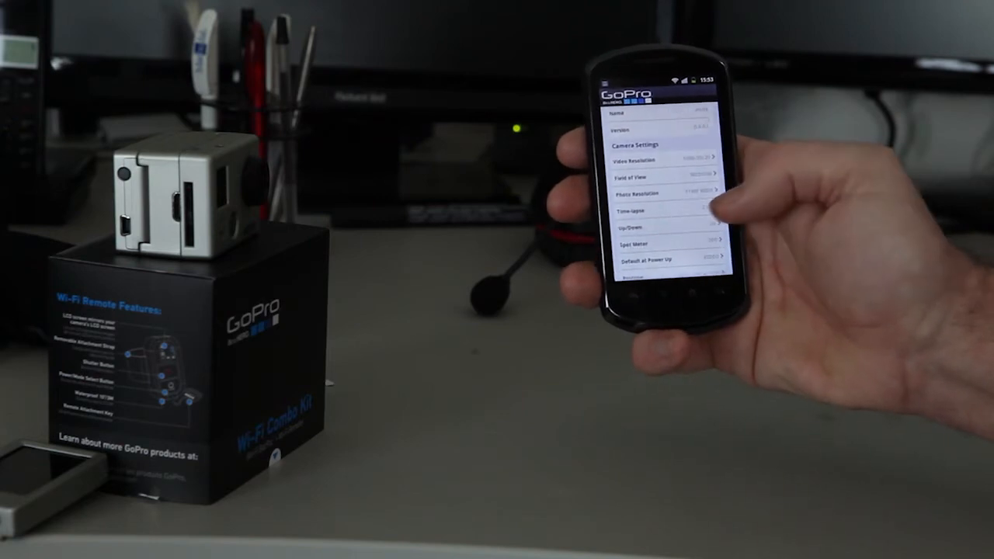
pyautogui.click(659, 193)
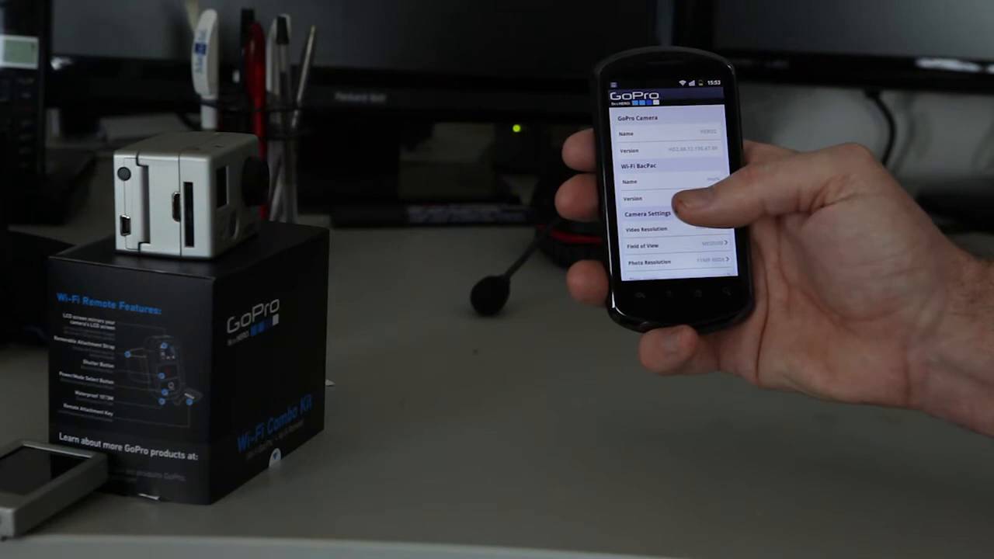
pyautogui.scroll(-3)
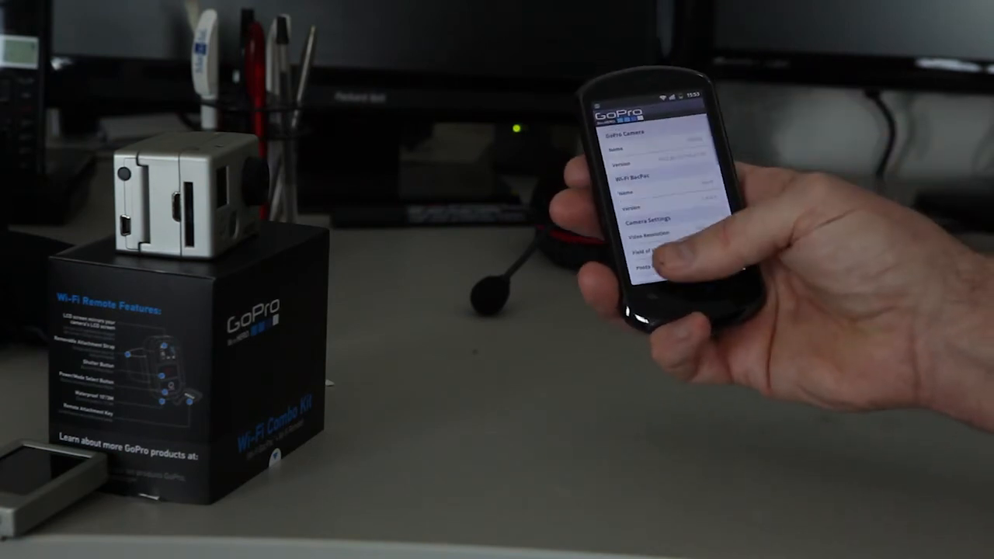
pyautogui.scroll(-3)
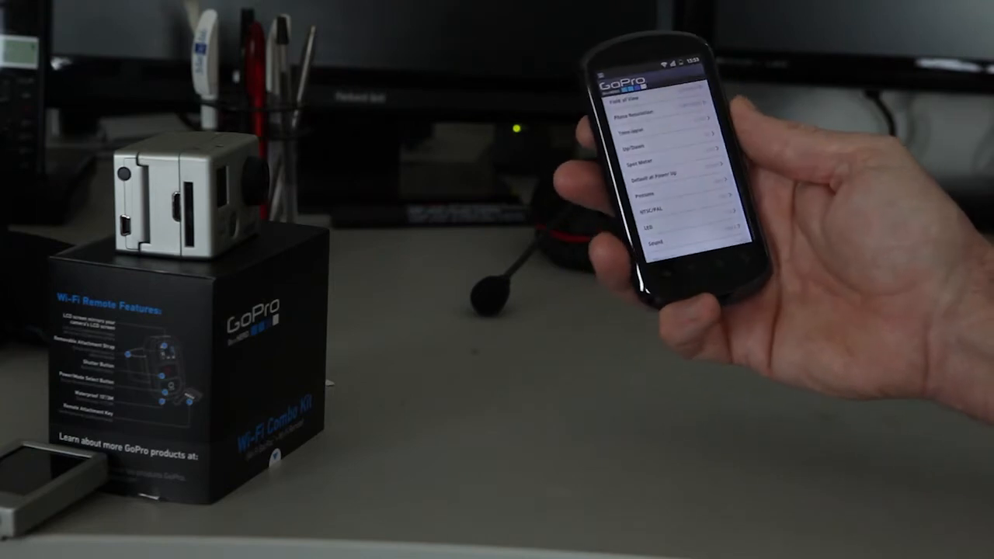